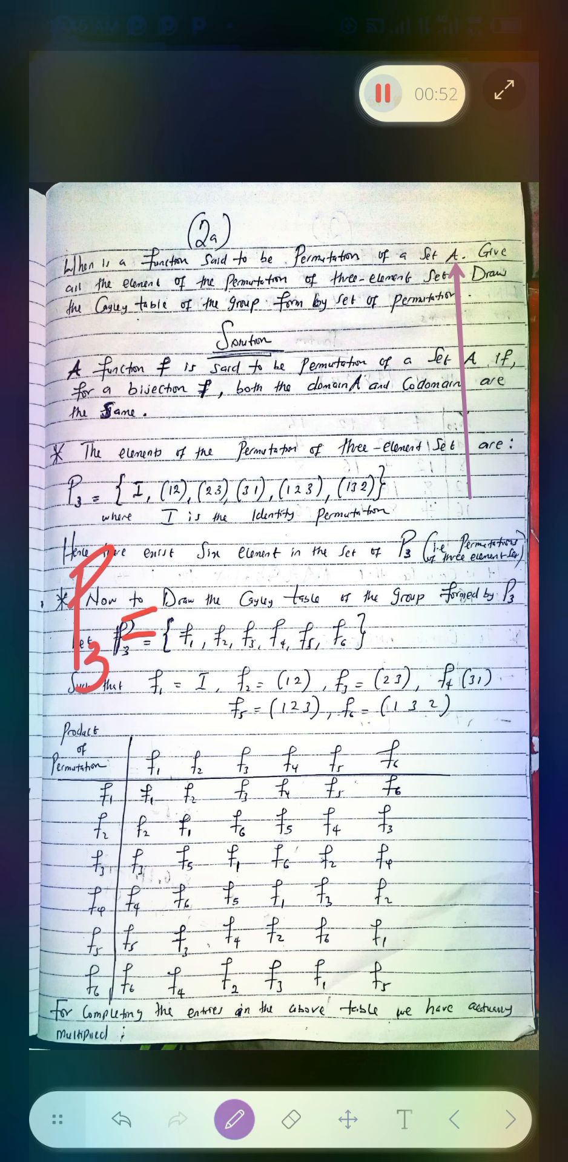
# - Write P3 = { I with empty parentheses and an e = 1 label in red over the notes
pyautogui.moveTo(194, 541); pyautogui.dragTo(191, 692)
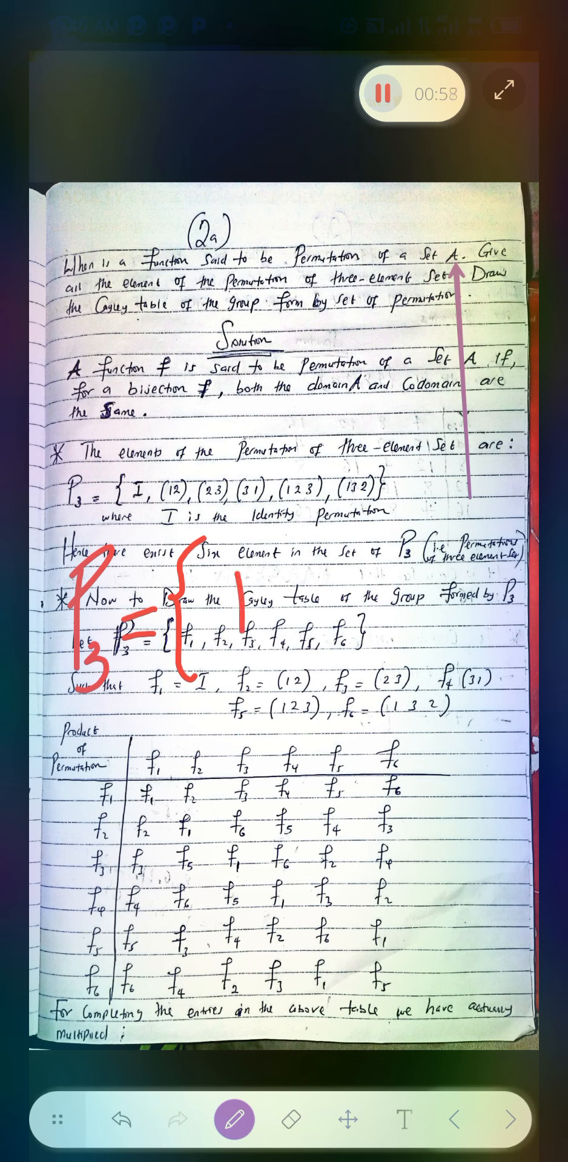
pyautogui.moveTo(222, 570); pyautogui.dragTo(237, 645)
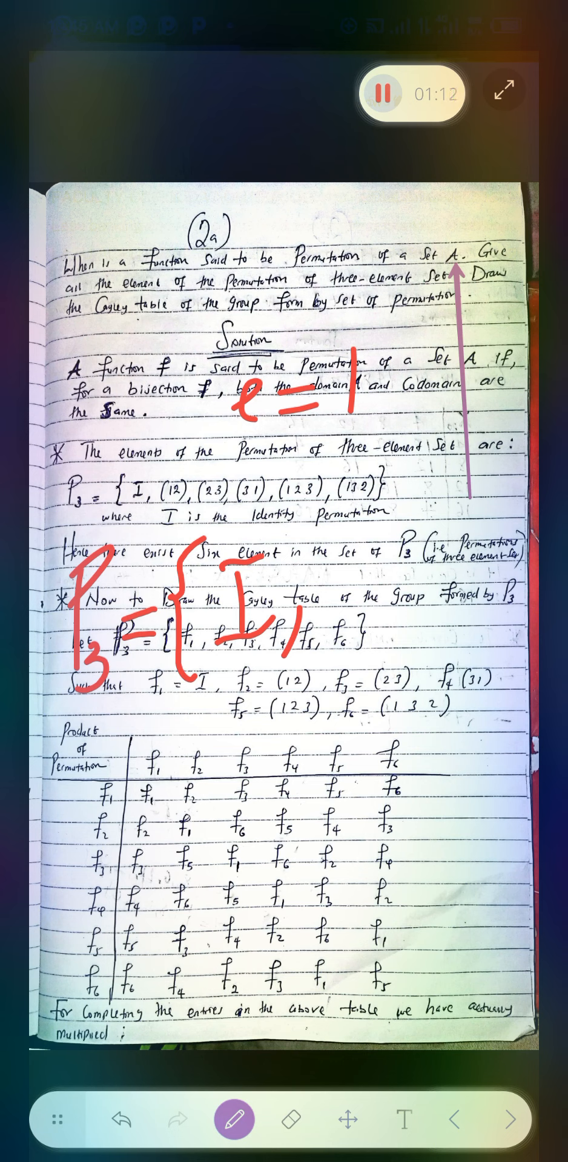
pyautogui.moveTo(342, 527); pyautogui.dragTo(440, 645)
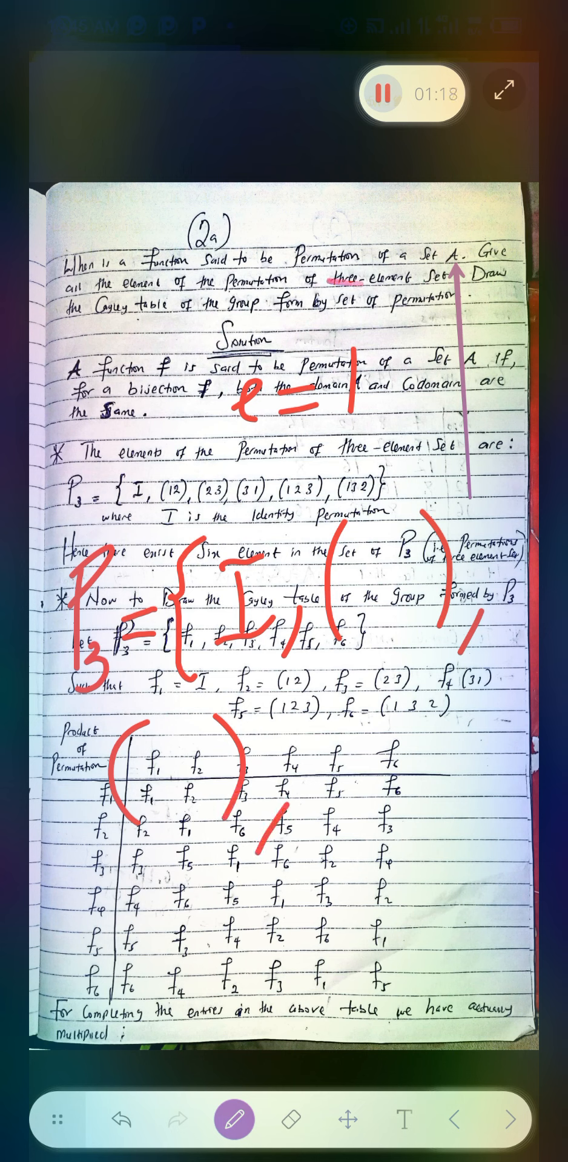
# - Write 3! = 6 in red at the top and fill (12), (23), (31) into the set
pyautogui.moveTo(74, 230); pyautogui.dragTo(111, 303)
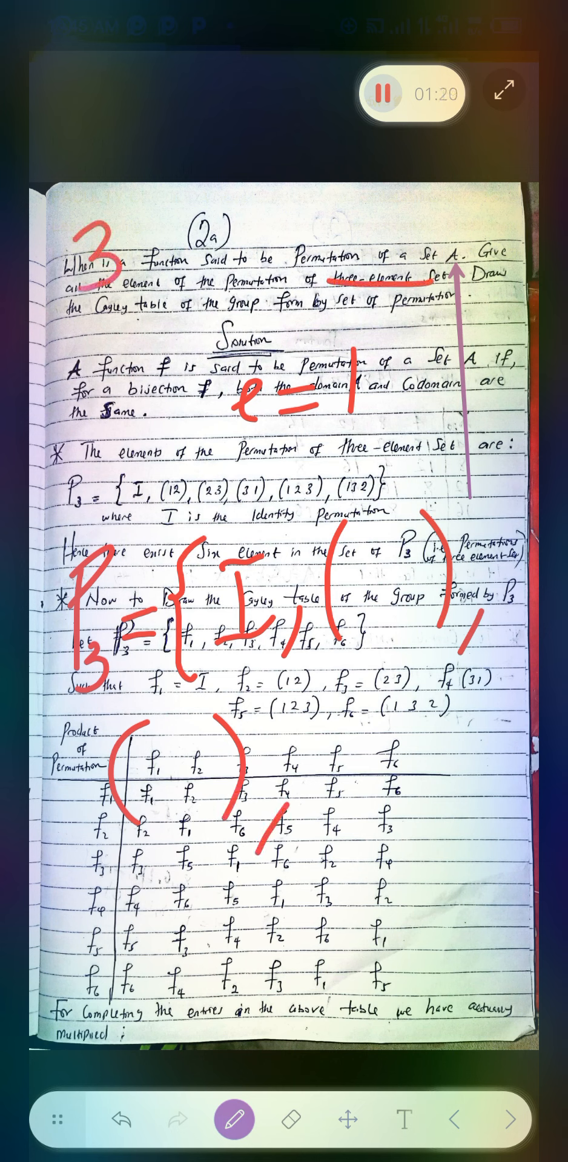
pyautogui.moveTo(130, 219); pyautogui.dragTo(230, 245)
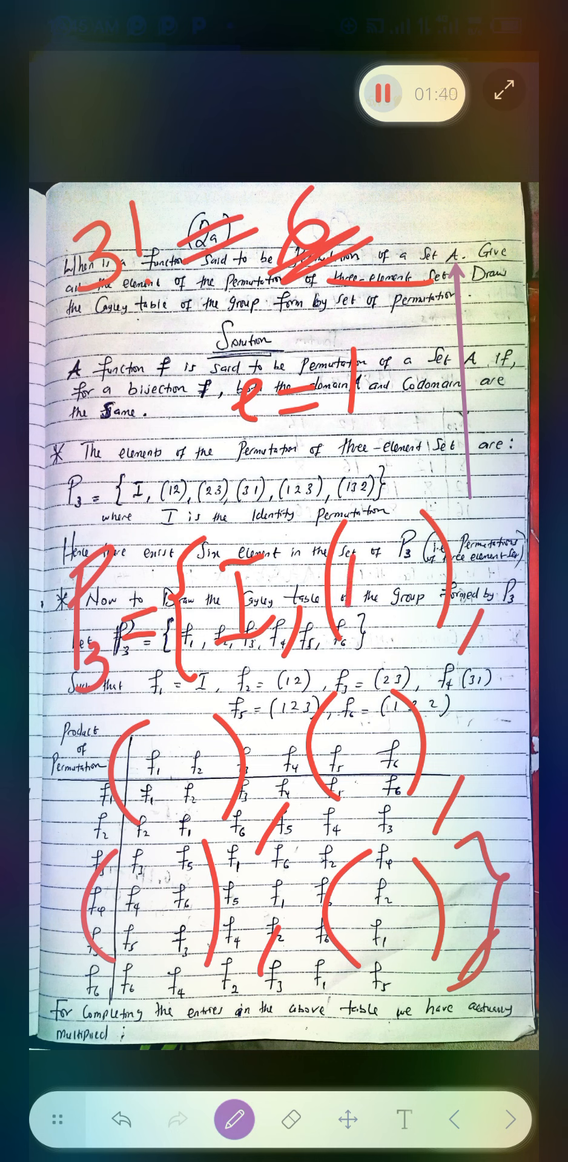
pyautogui.click(152, 793)
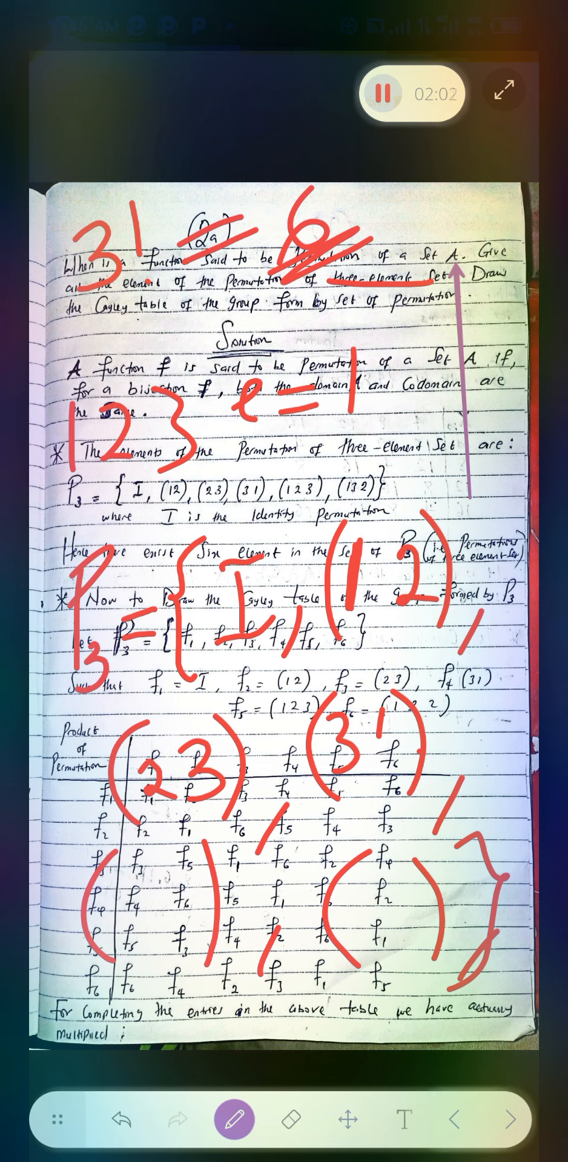
# - Add (123) and (132) to complete the six-element set, then clear the red ink
pyautogui.moveTo(63, 503); pyautogui.dragTo(181, 473)
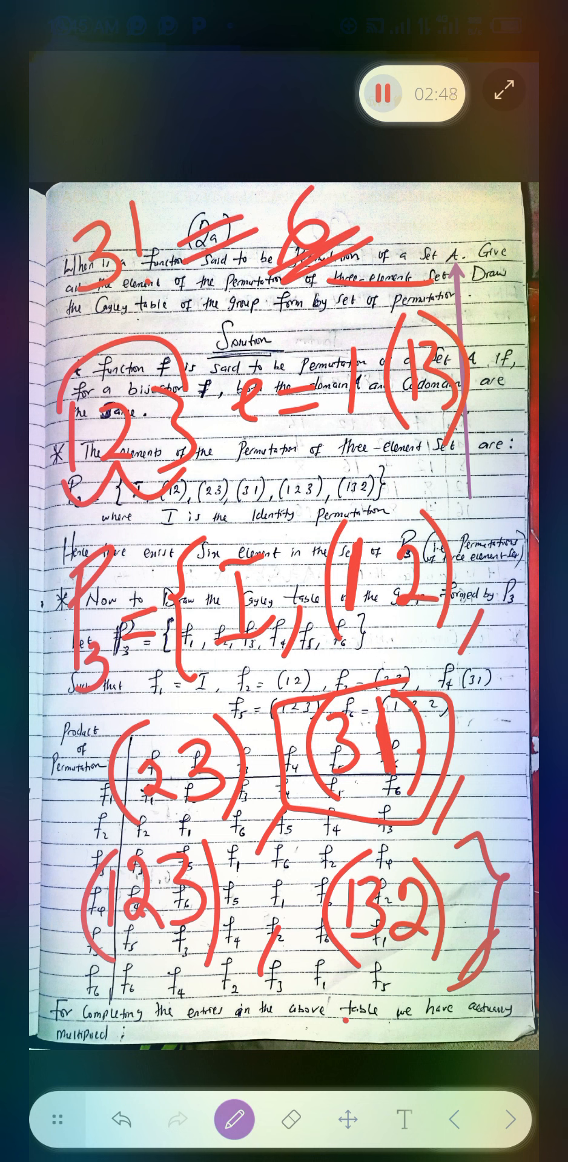
pyautogui.click(288, 1119)
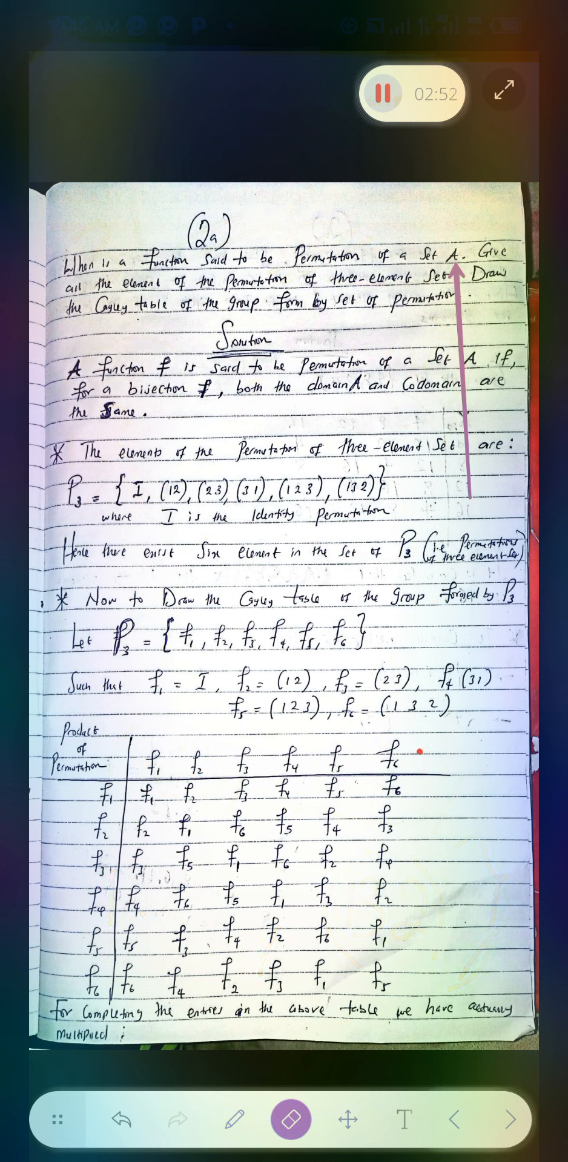
# - Erase the remaining annotations and switch to the move tool
pyautogui.click(234, 1119)
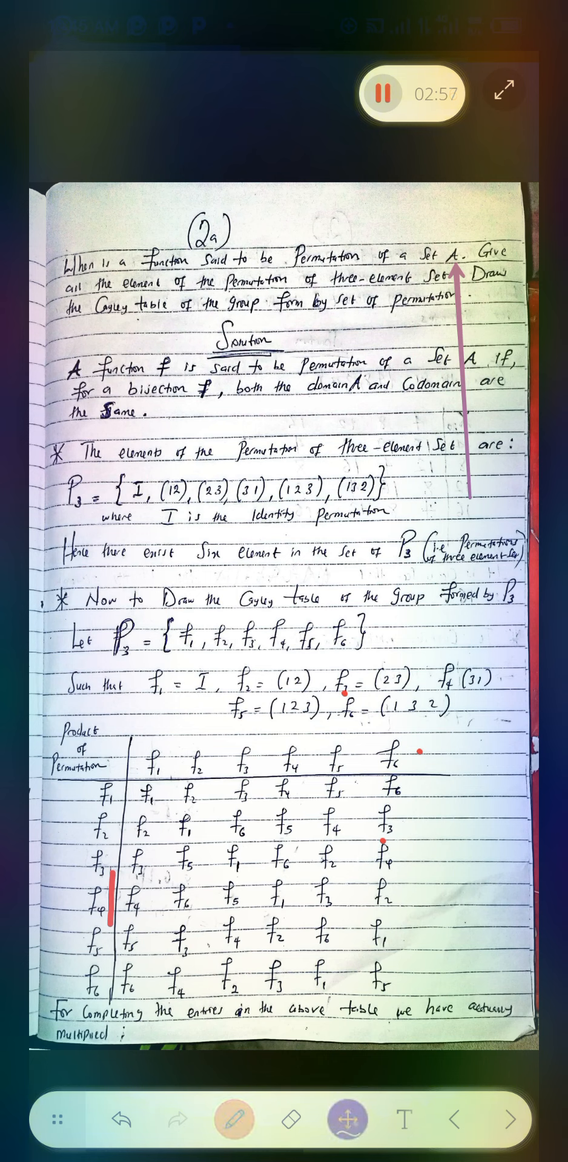
pyautogui.click(346, 1118)
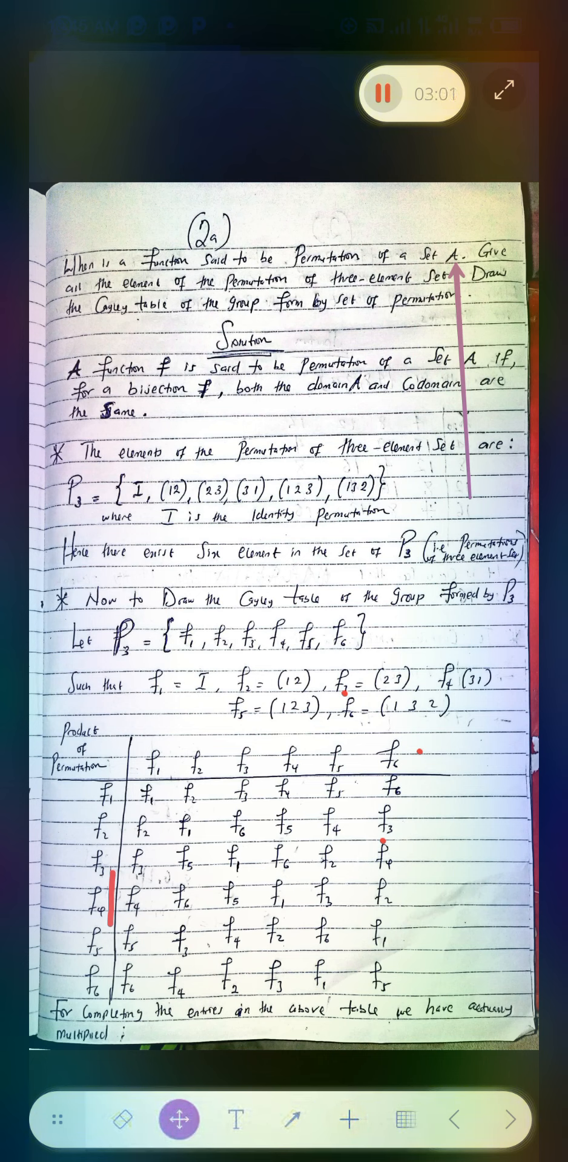
# - Draw a purple arrow from the table's f2 column up to the word Draw
pyautogui.moveTo(319, 511); pyautogui.dragTo(319, 318)
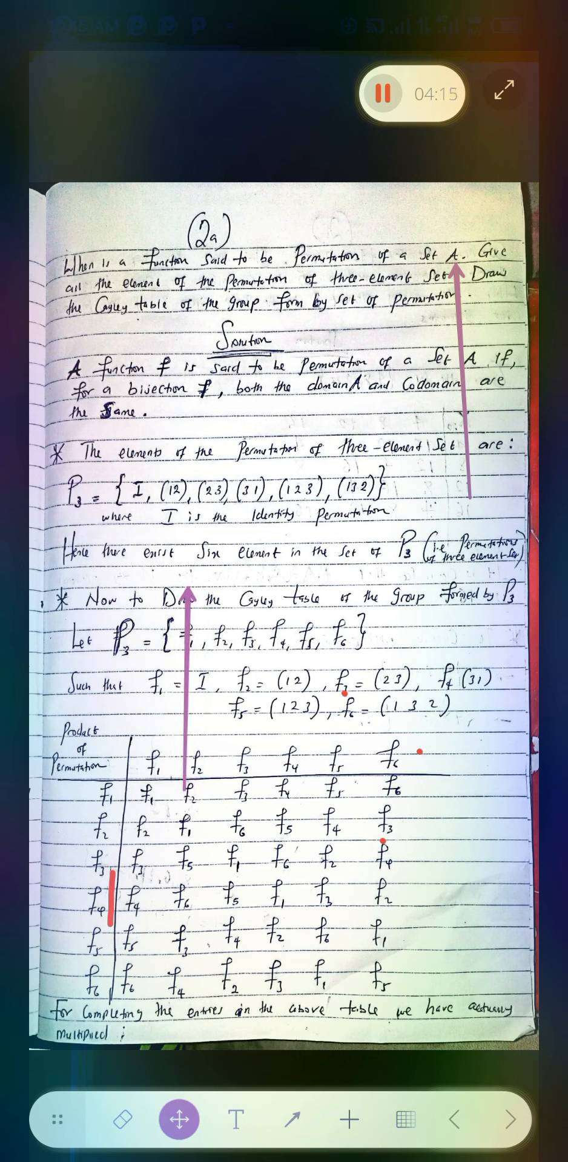
pyautogui.moveTo(189, 807); pyautogui.dragTo(189, 604)
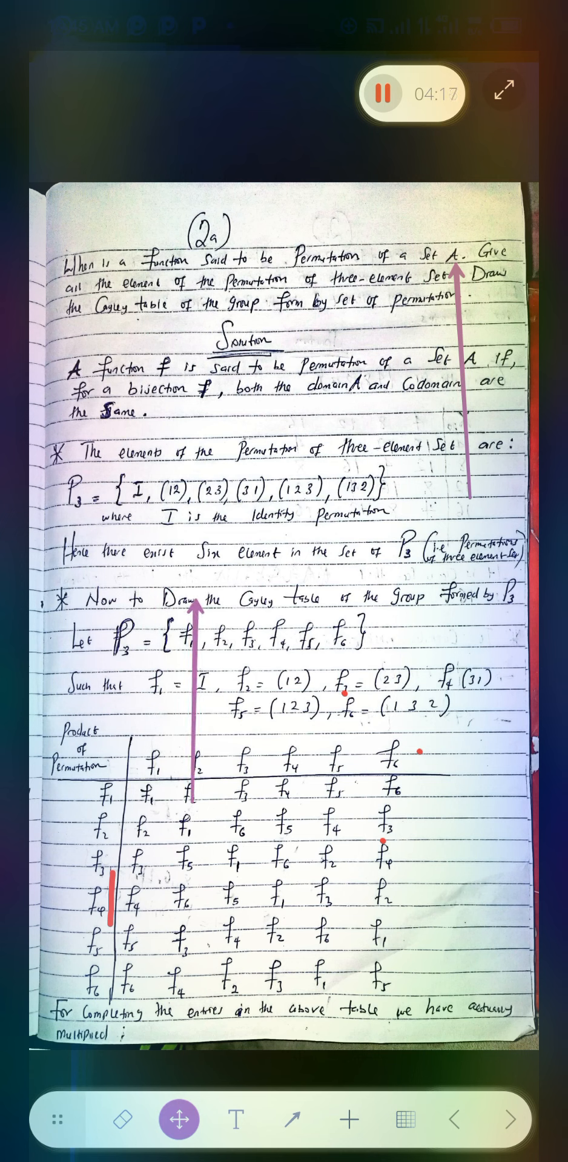